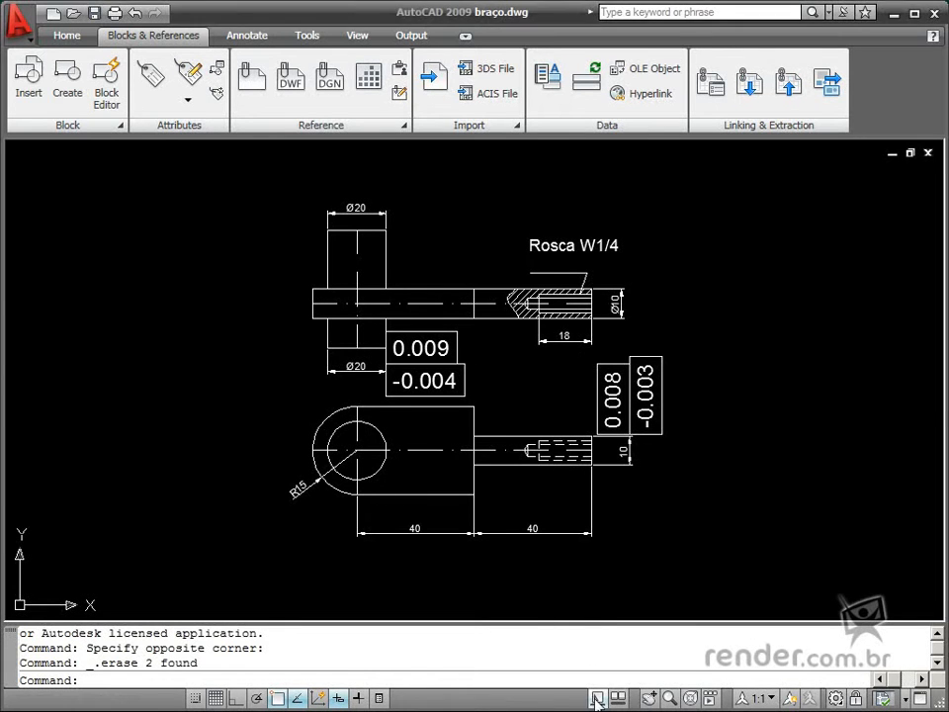
Preview the current drawing's layouts and all open drawings as Quick View thumbnails, then close.
left_click(596, 697)
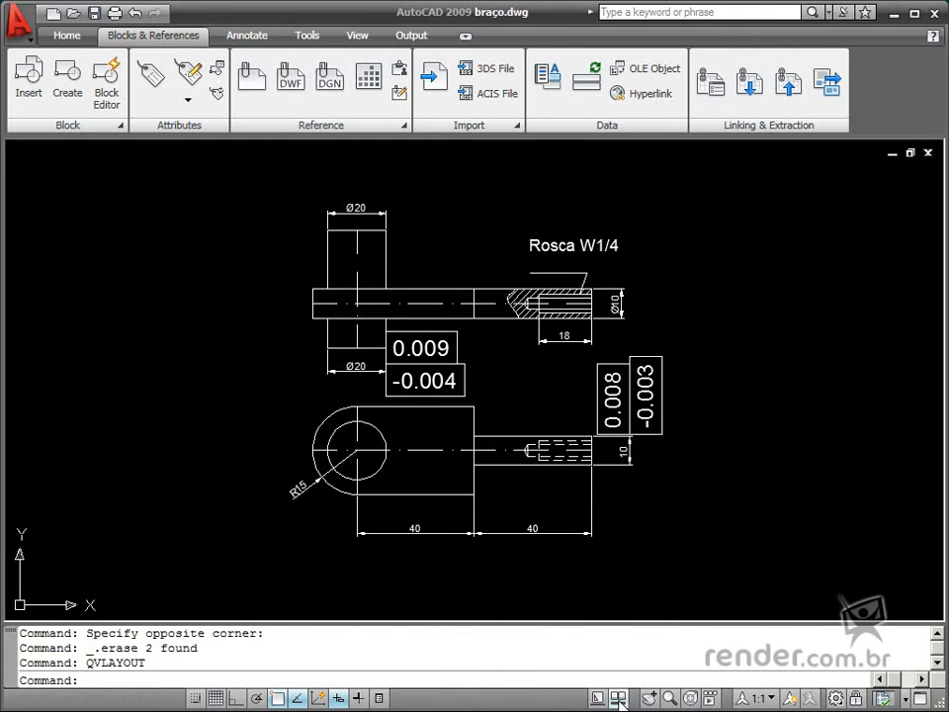
left_click(617, 698)
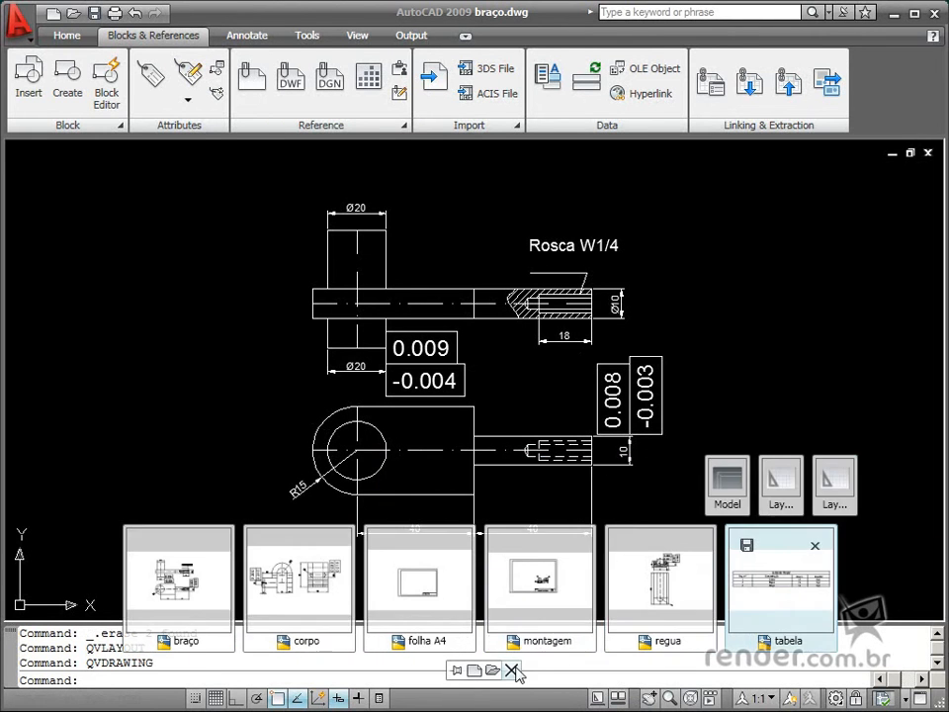
left_click(513, 670)
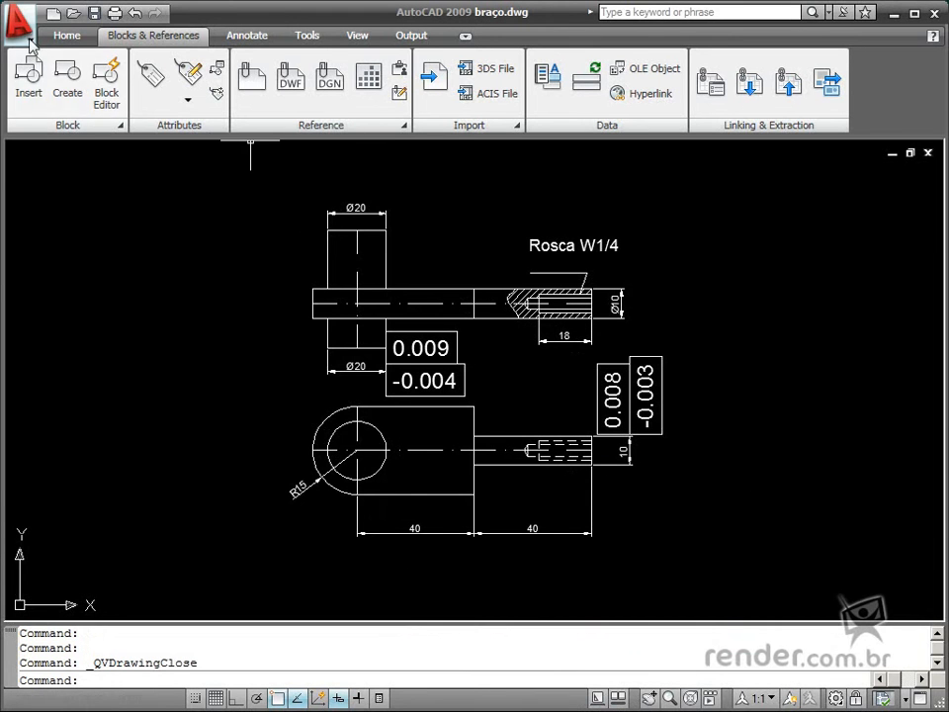
Browse the Menu Browser's recent documents, open documents and recent commands lists.
left_click(20, 20)
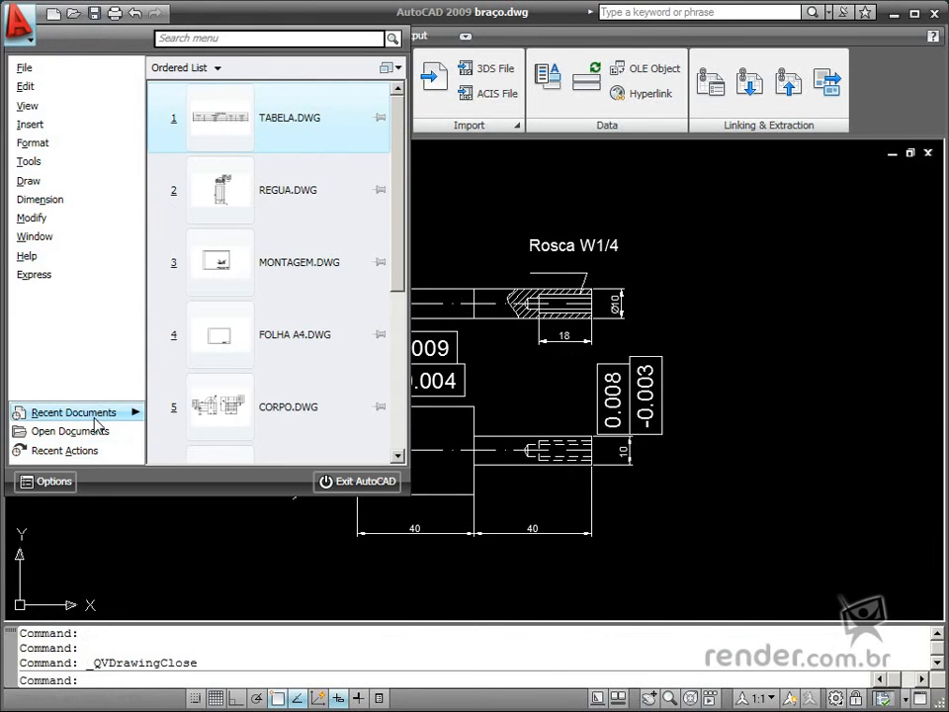
left_click(69, 431)
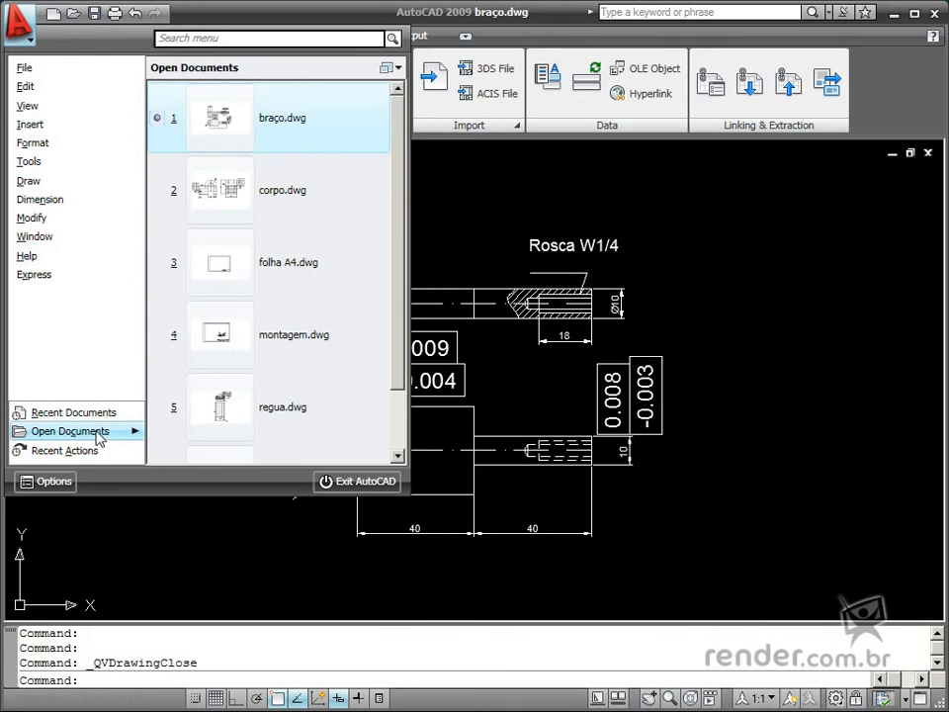
left_click(71, 412)
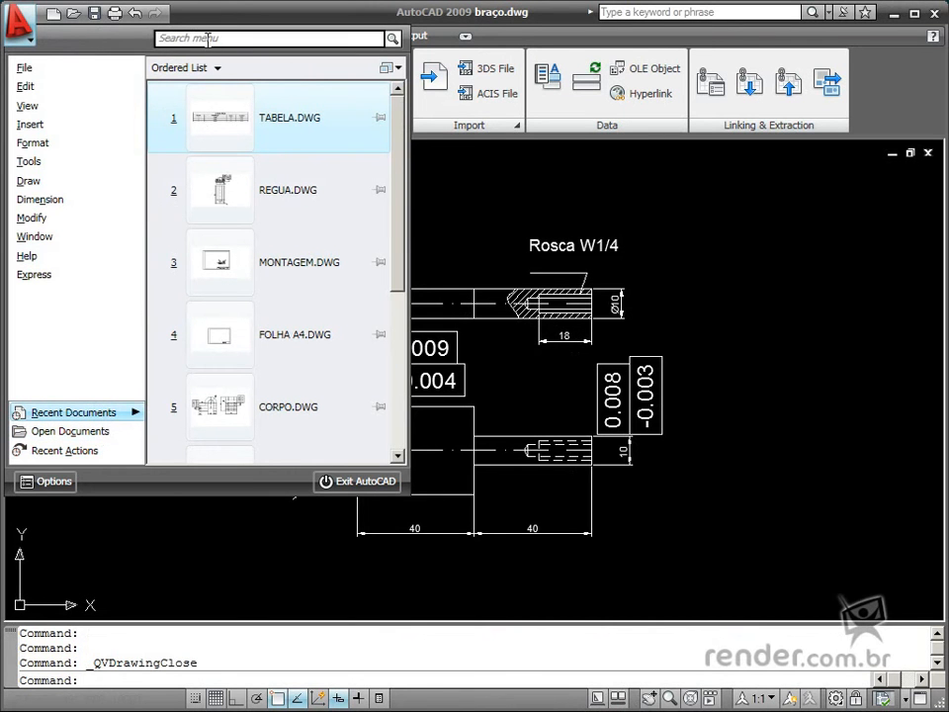
left_click(69, 430)
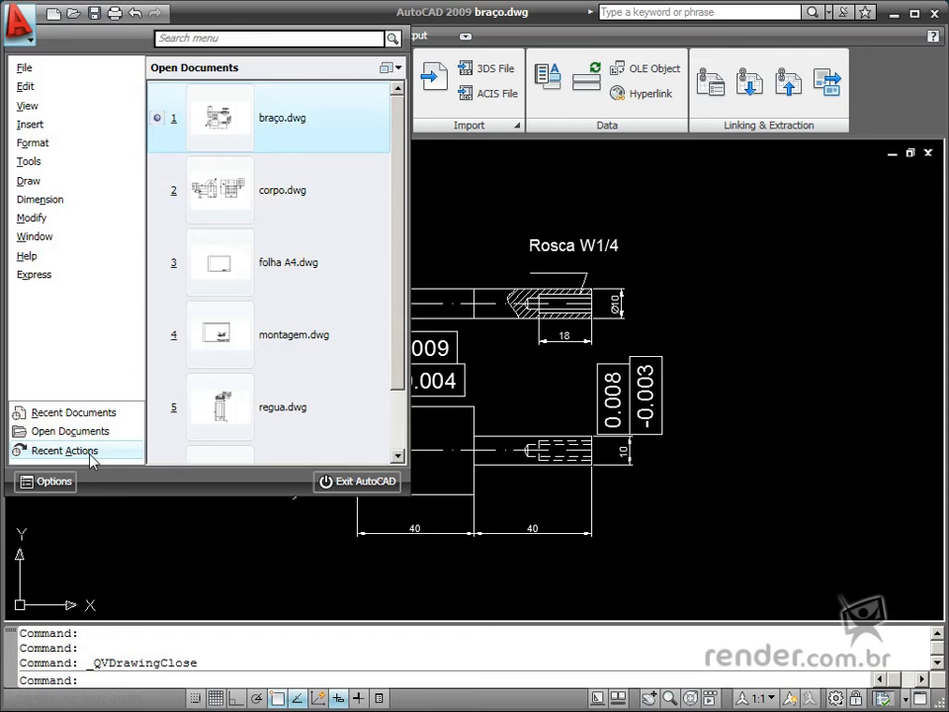
left_click(65, 449)
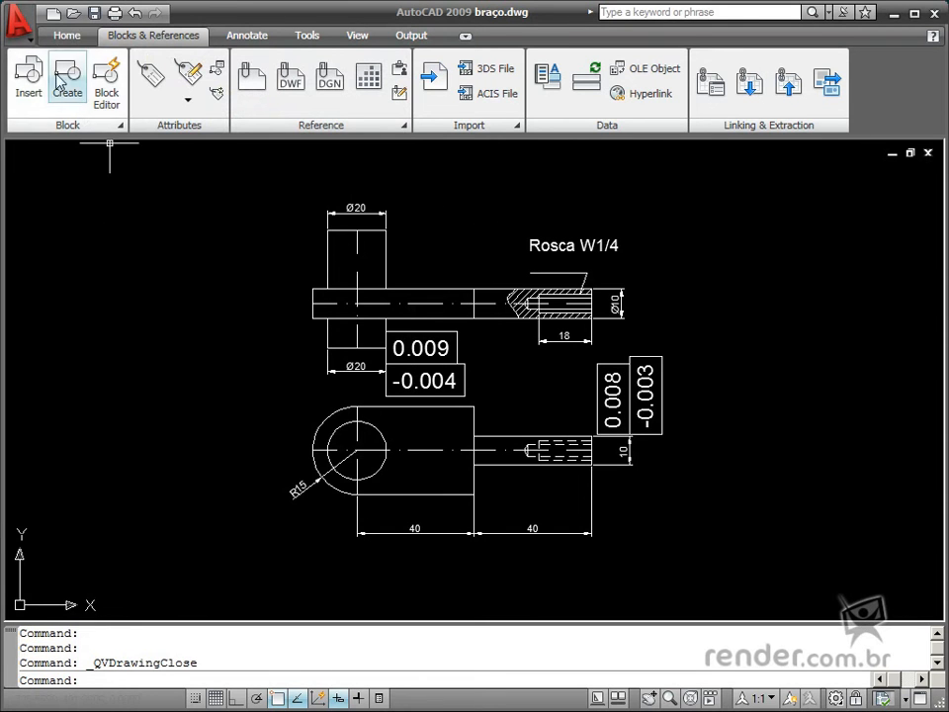
left_click(20, 20)
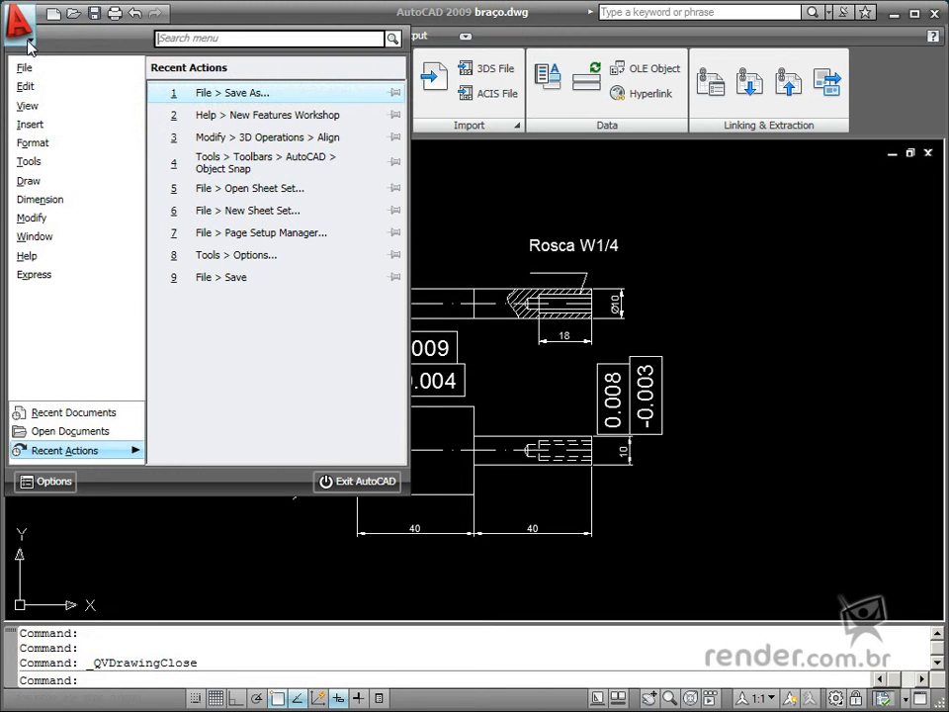
left_click(64, 412)
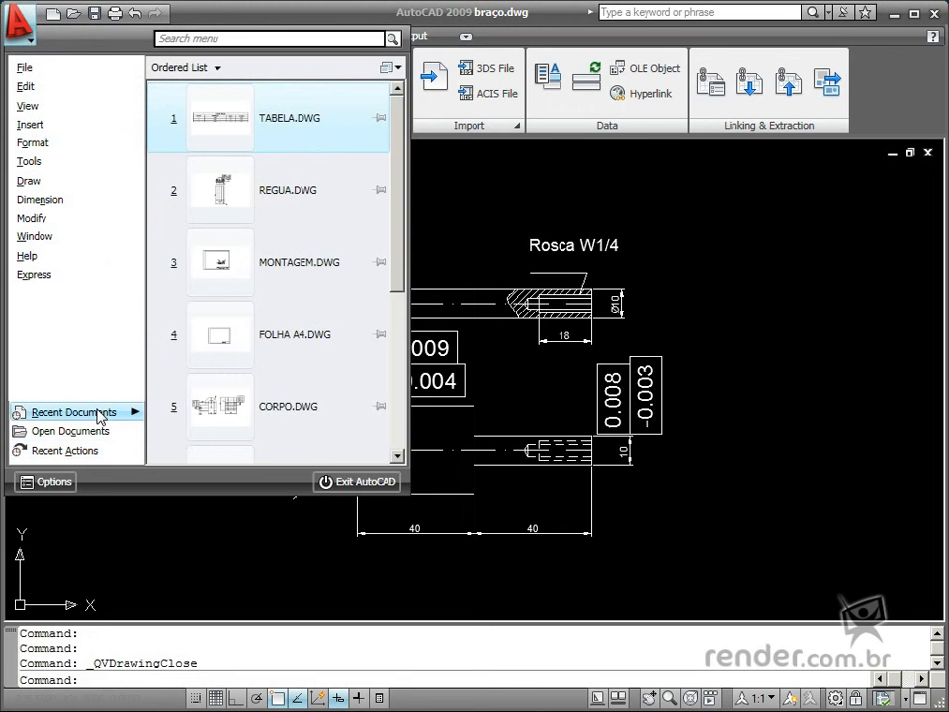
mouse_move(220, 406)
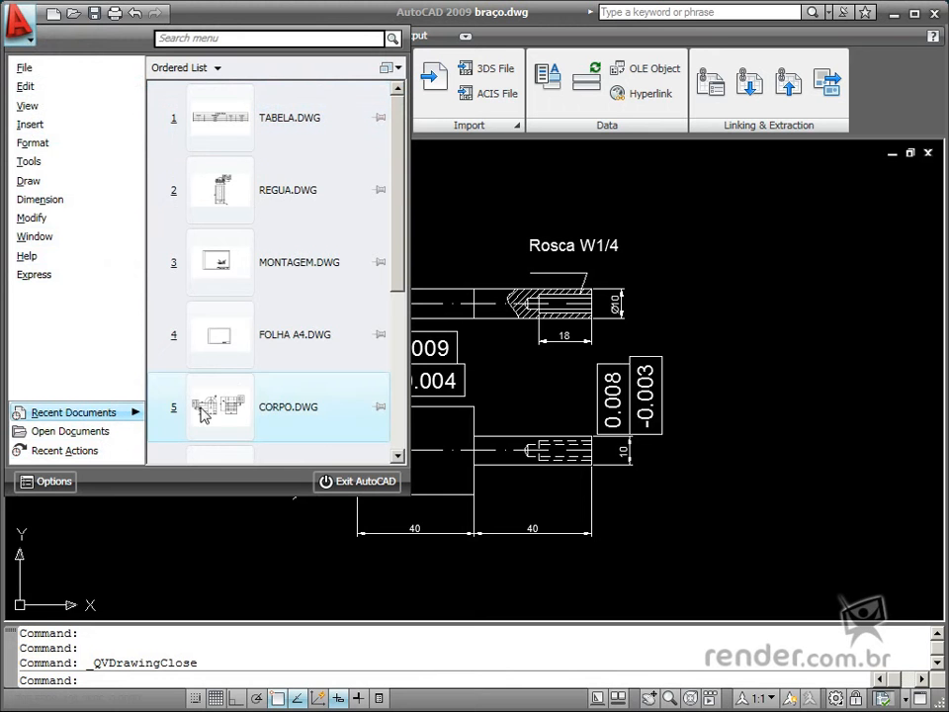
mouse_move(260, 123)
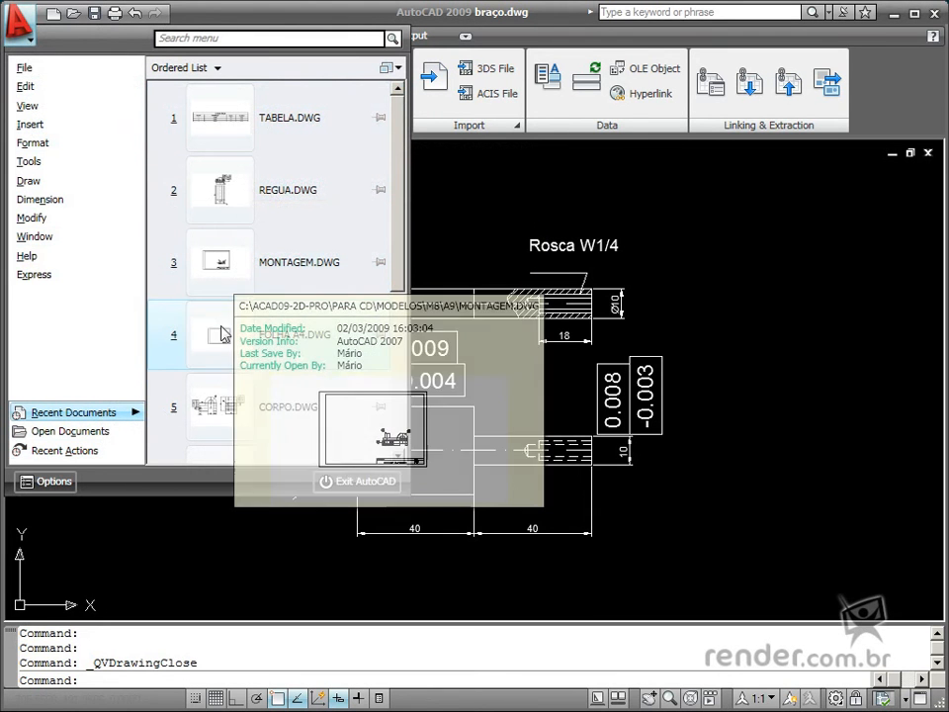
mouse_move(316, 117)
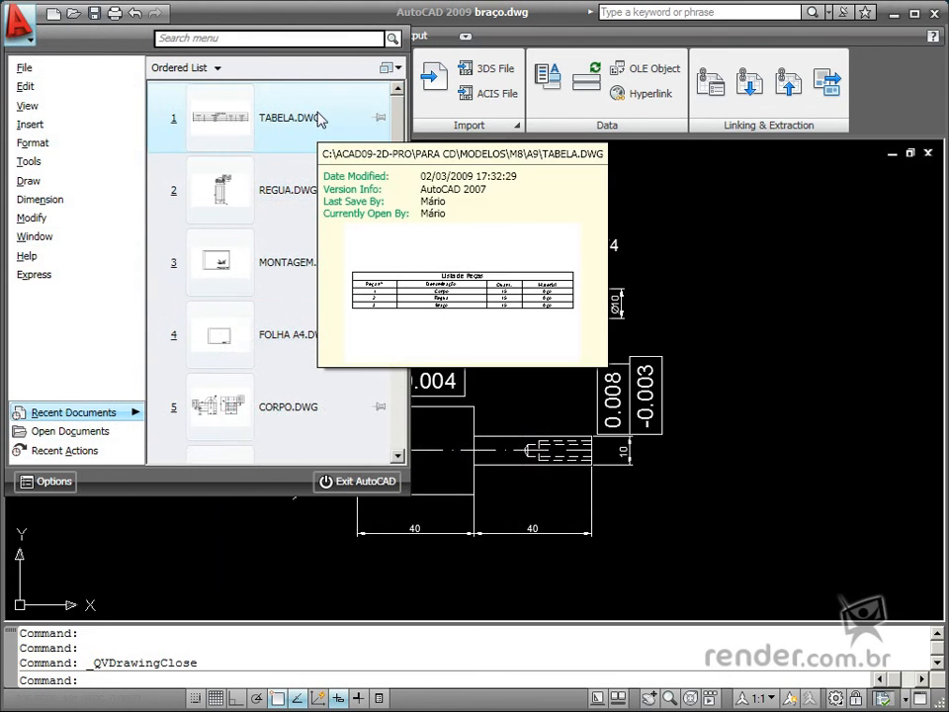
mouse_move(287, 405)
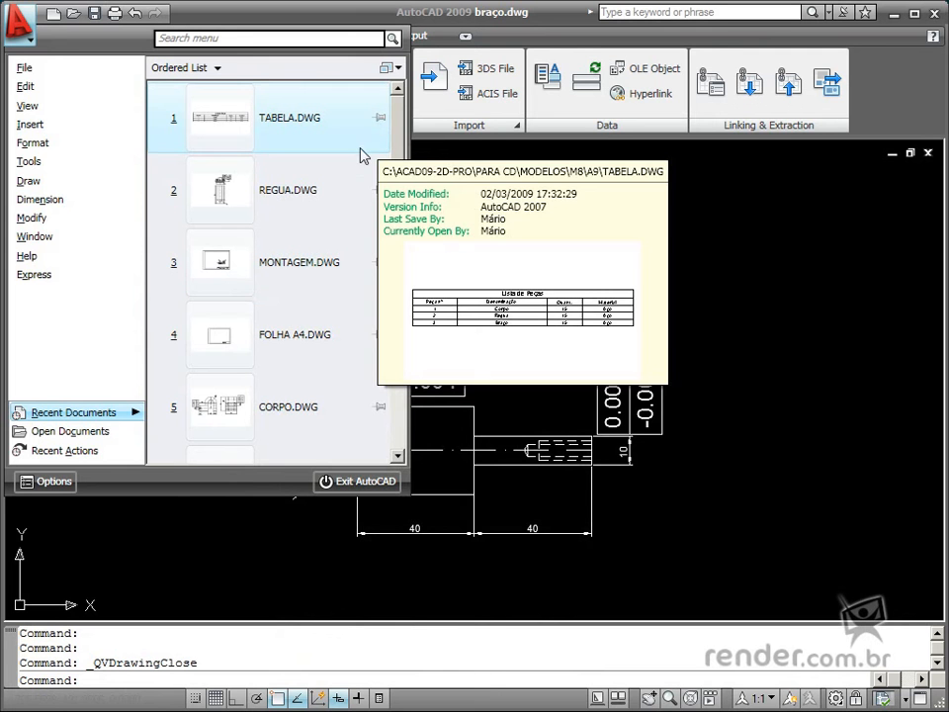
List and scroll the open drawings, show recent commands, and search the menu for 'lin'.
left_click(69, 431)
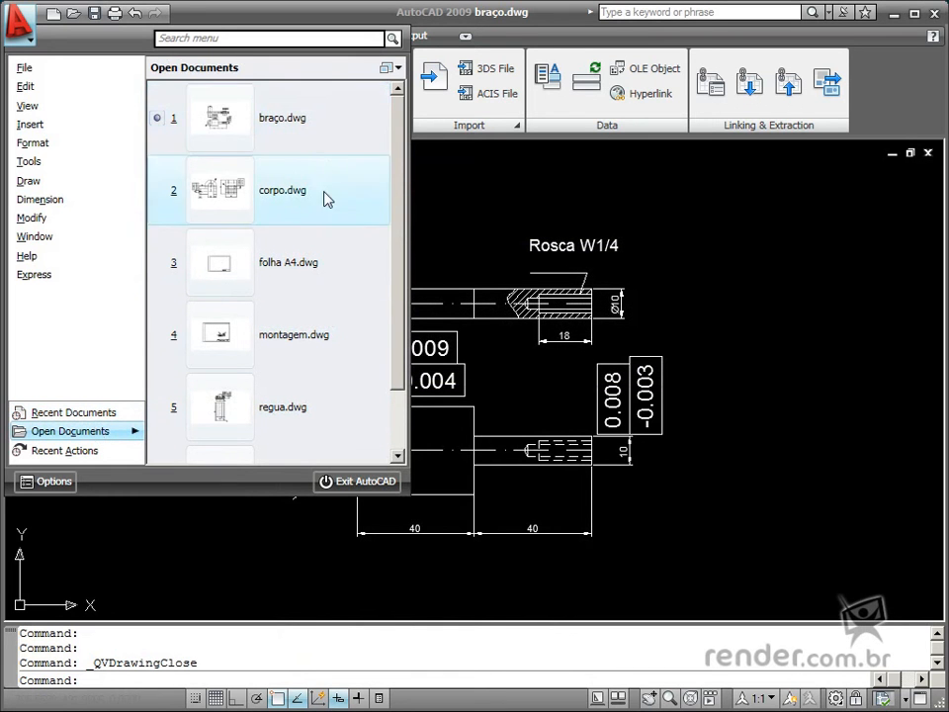
scroll("down", 3)
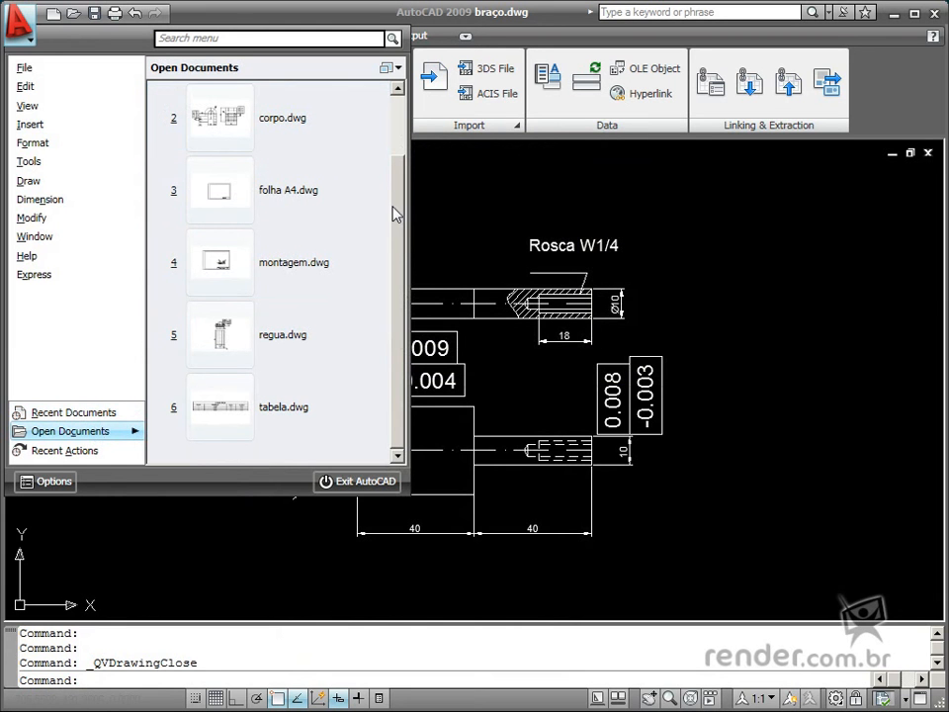
mouse_move(316, 261)
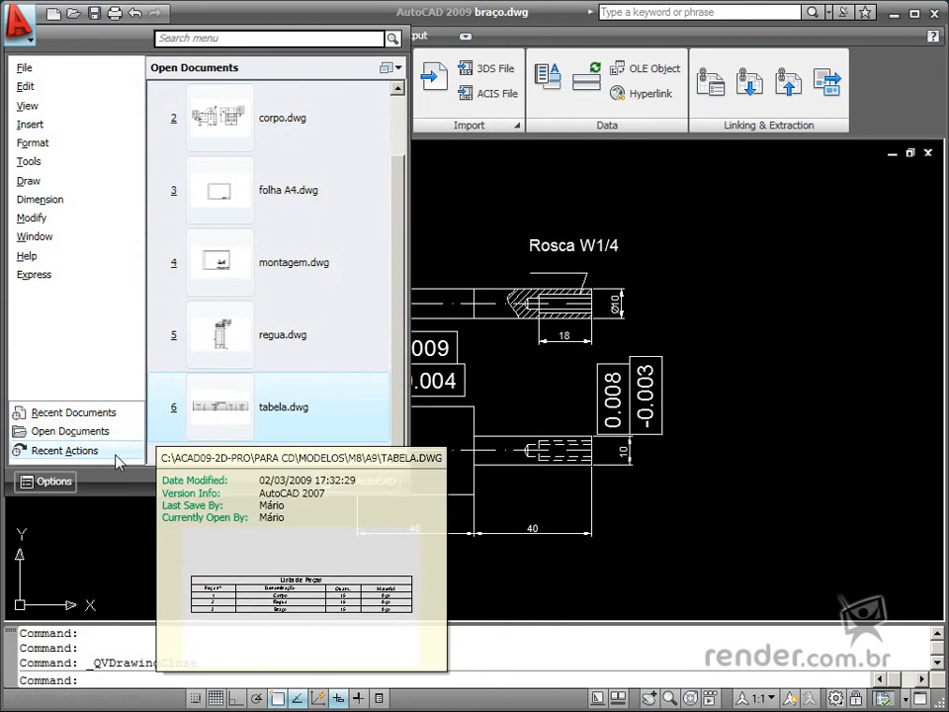
left_click(65, 449)
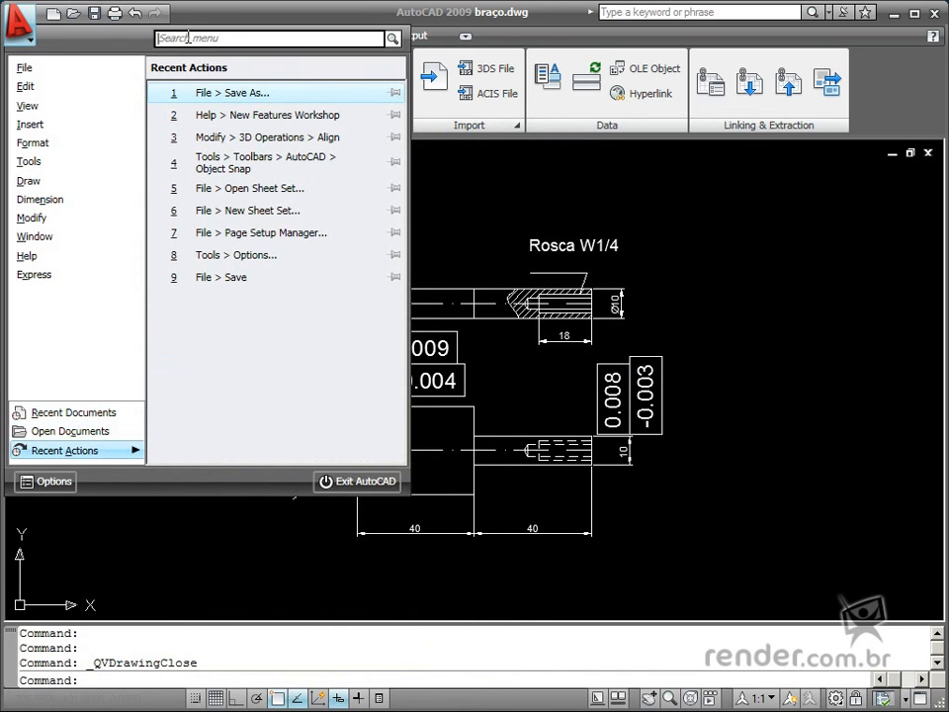
type("line")
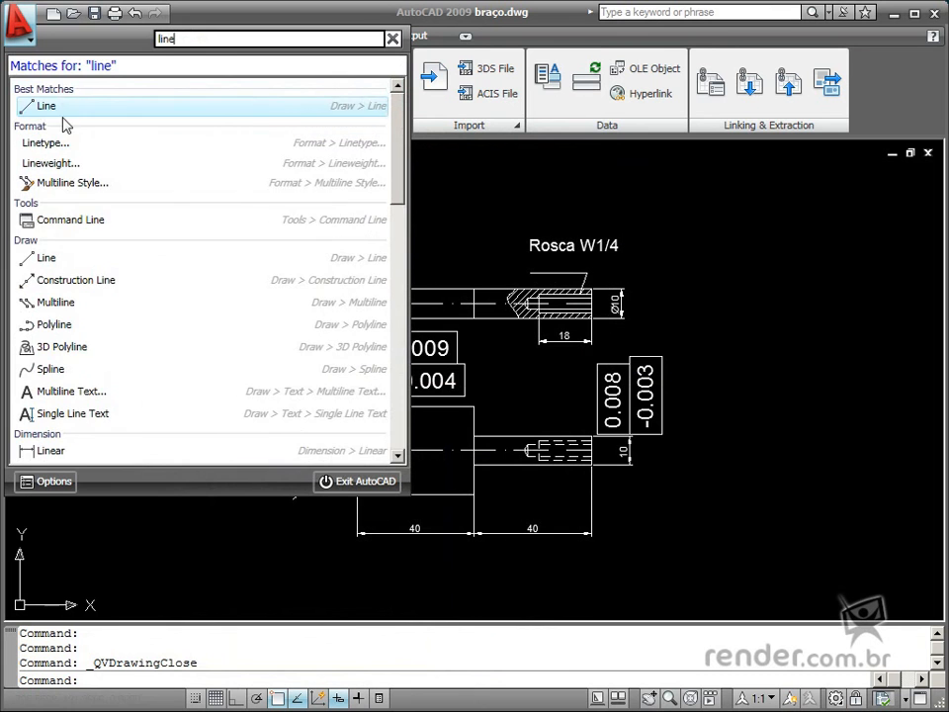
mouse_move(46, 257)
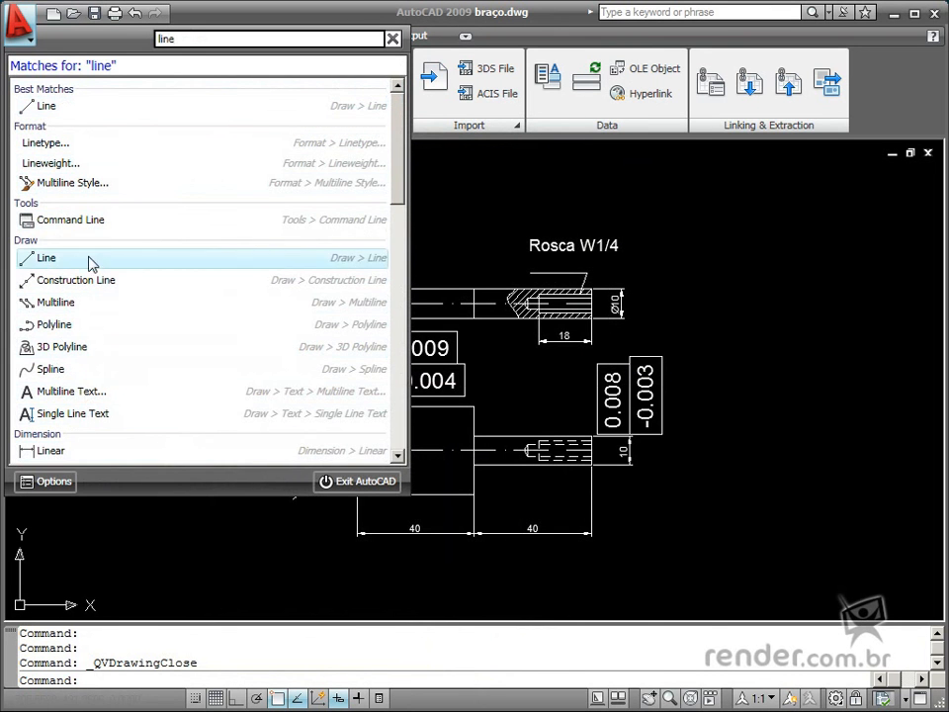
mouse_move(45, 105)
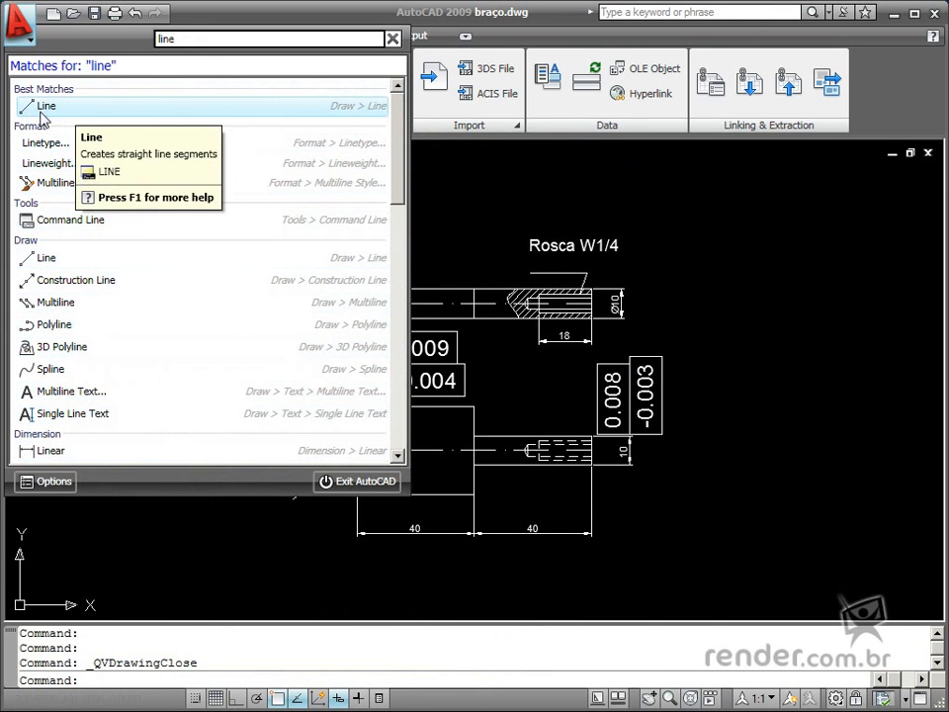
mouse_move(75, 279)
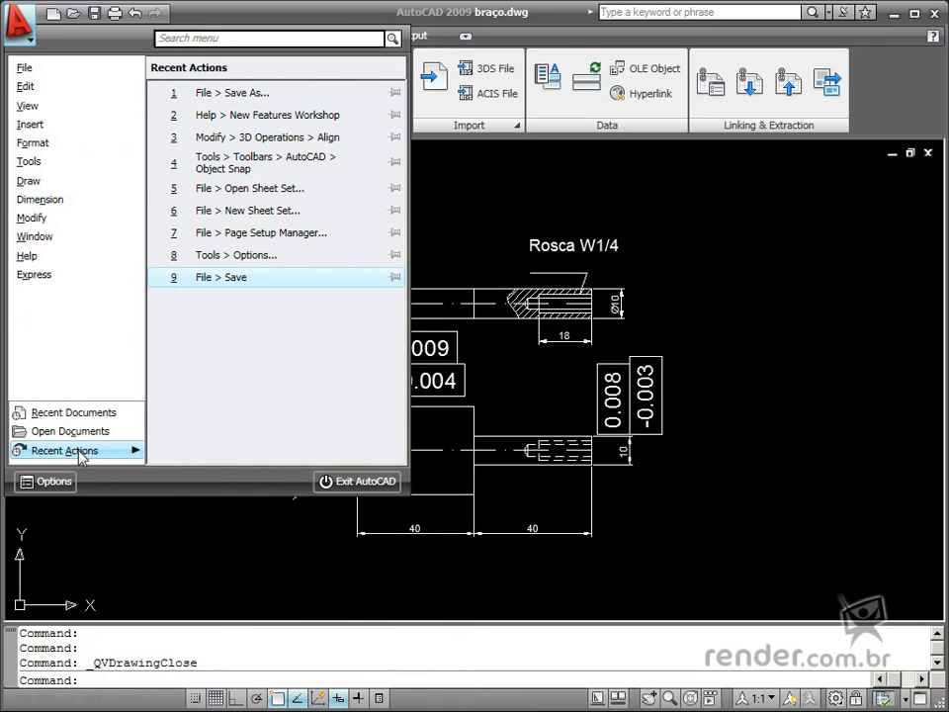
mouse_move(272, 297)
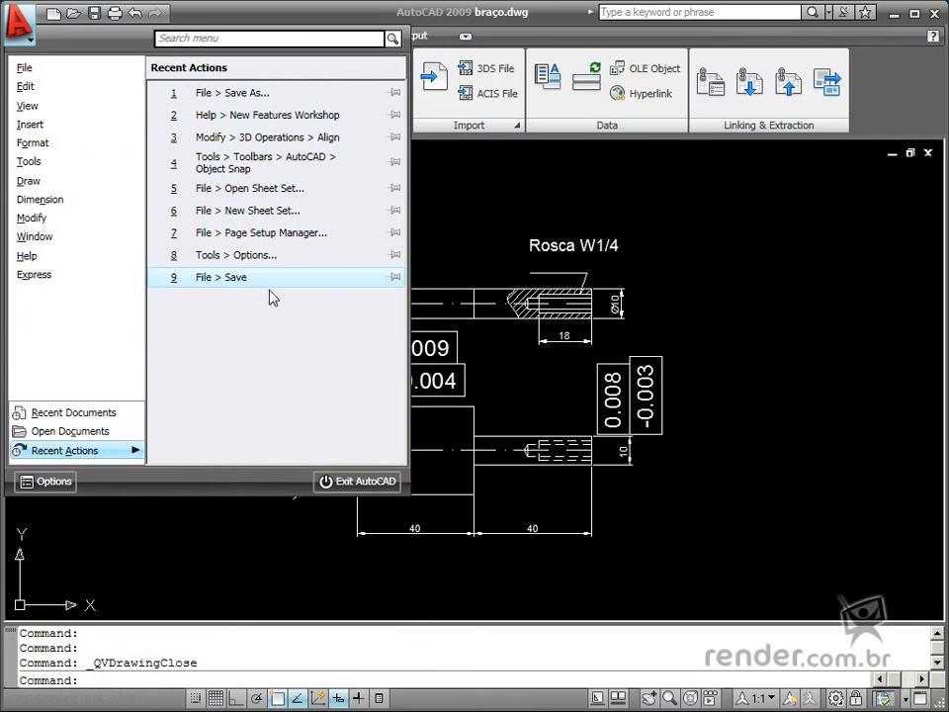
mouse_move(275, 211)
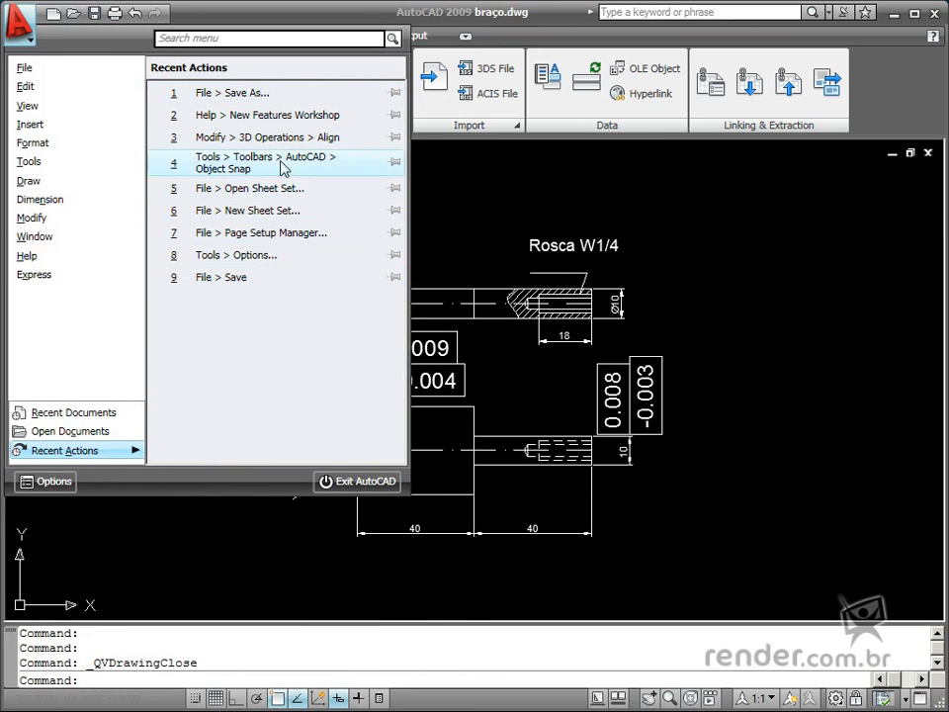
mouse_move(281, 114)
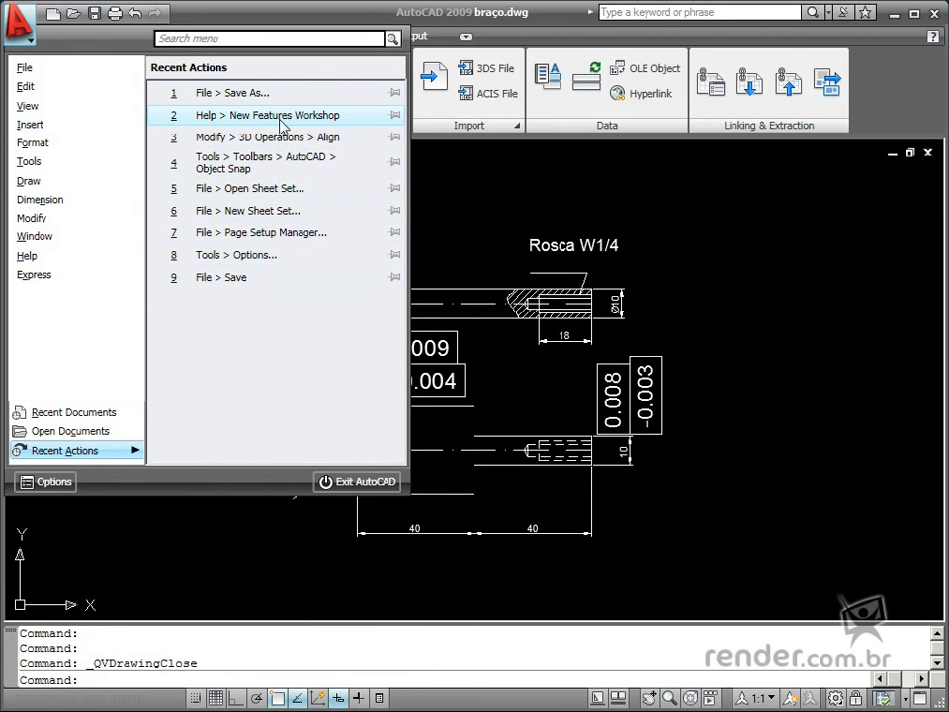
mouse_move(255, 162)
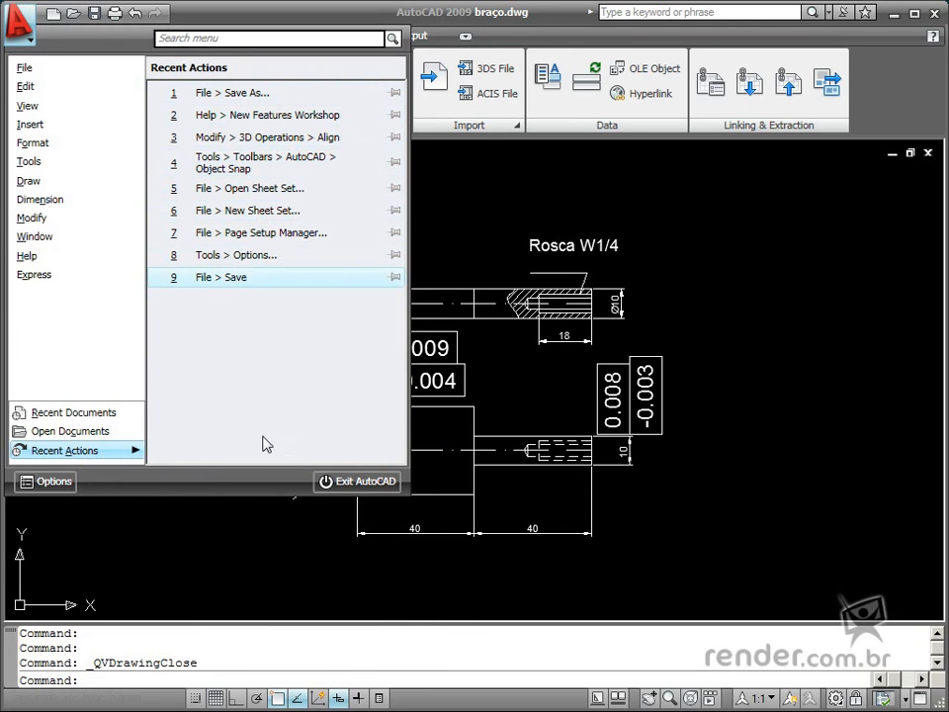
mouse_move(274, 136)
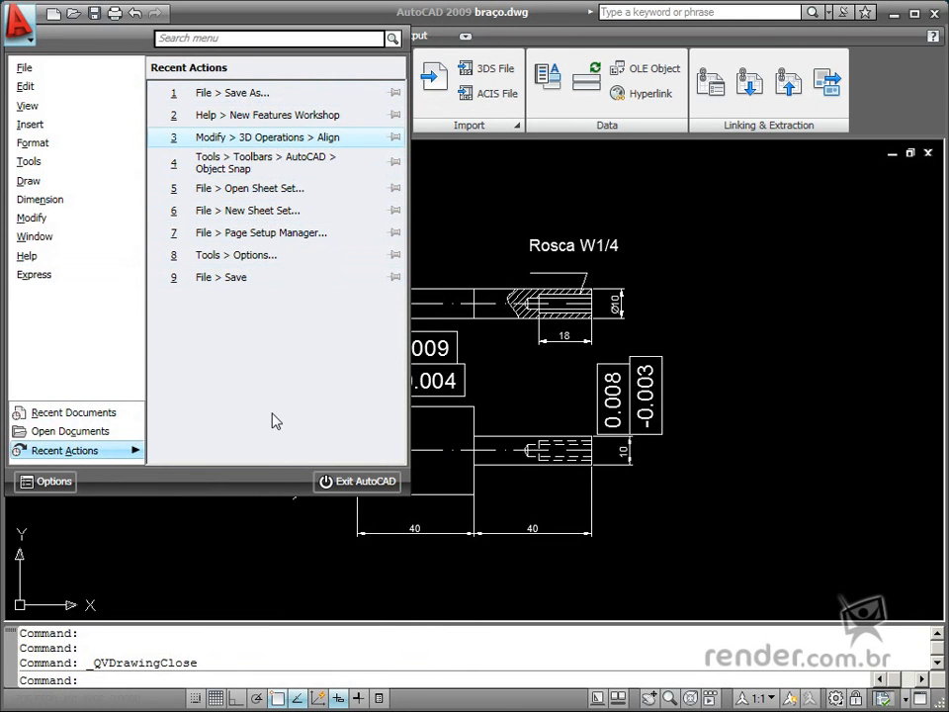
mouse_move(494, 148)
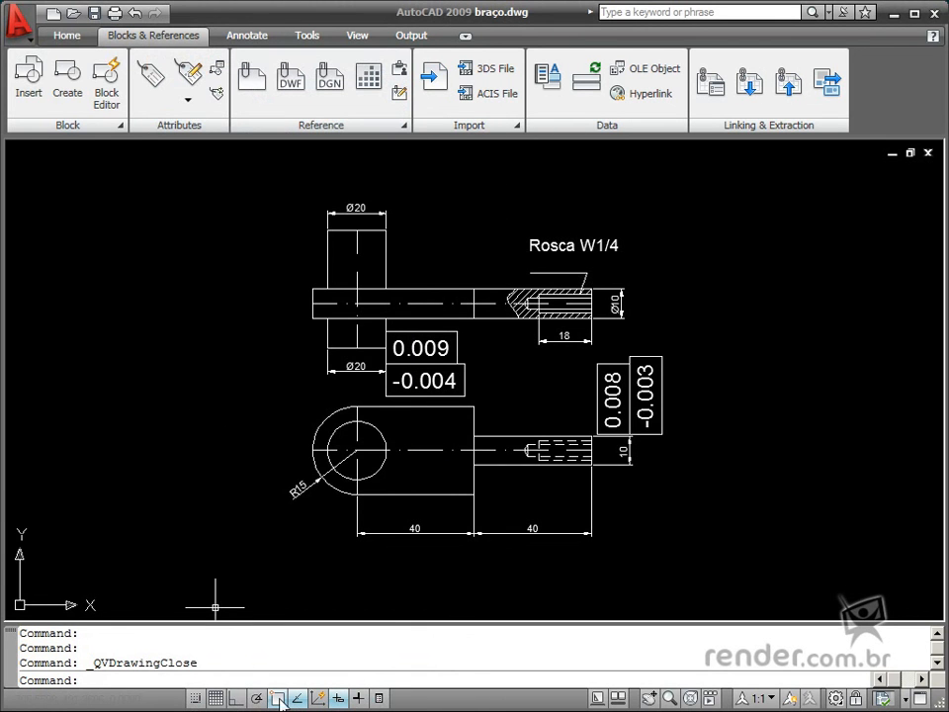
mouse_move(259, 701)
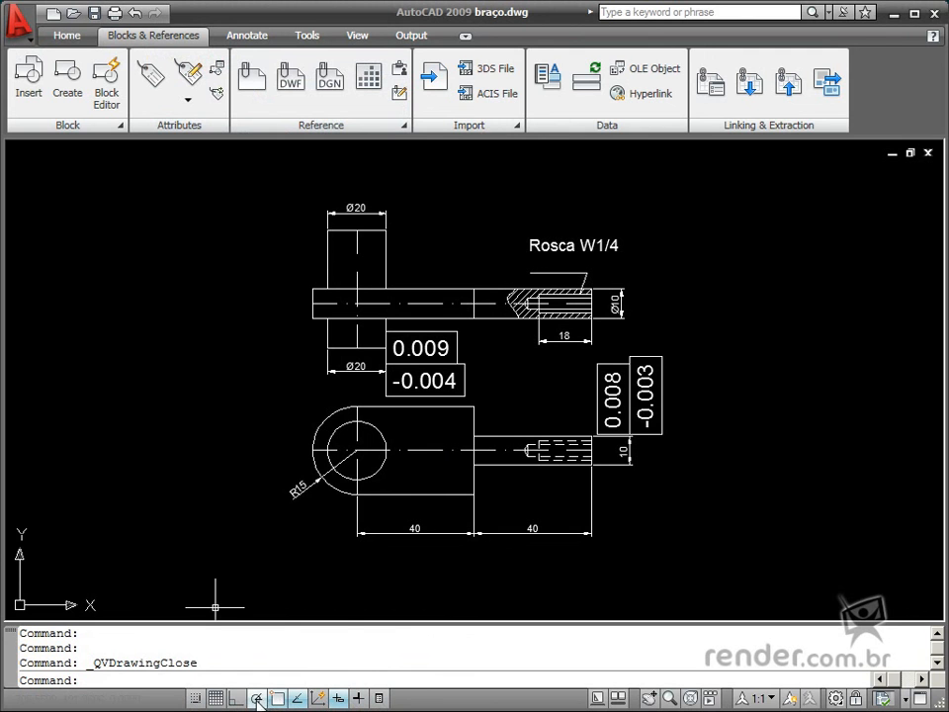
Show the polar tracking angle increment choices, with 90 currently set.
left_click(256, 697)
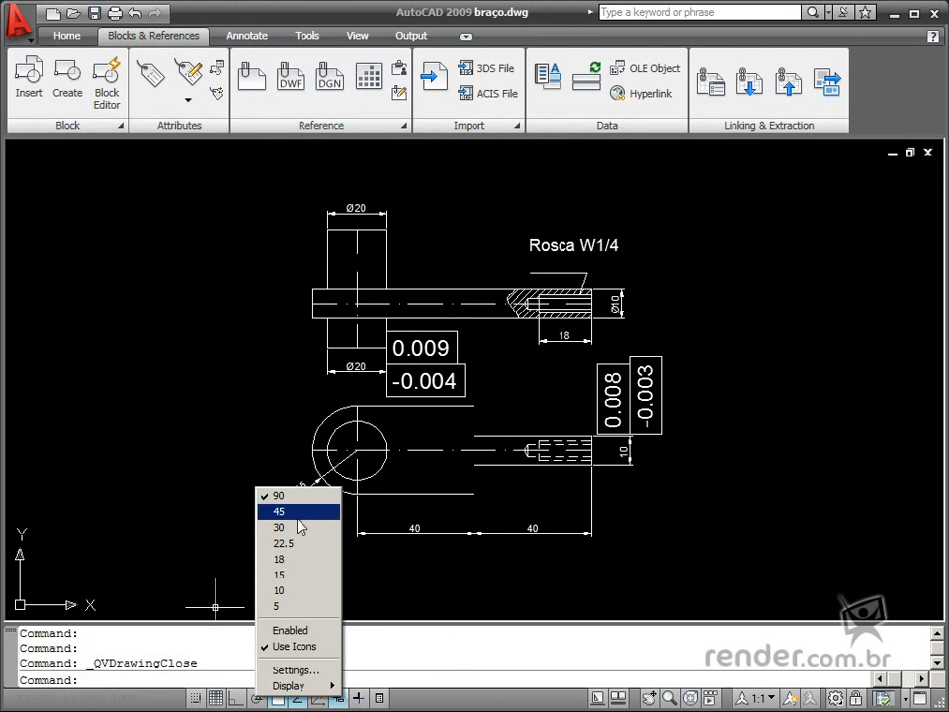
mouse_move(294, 669)
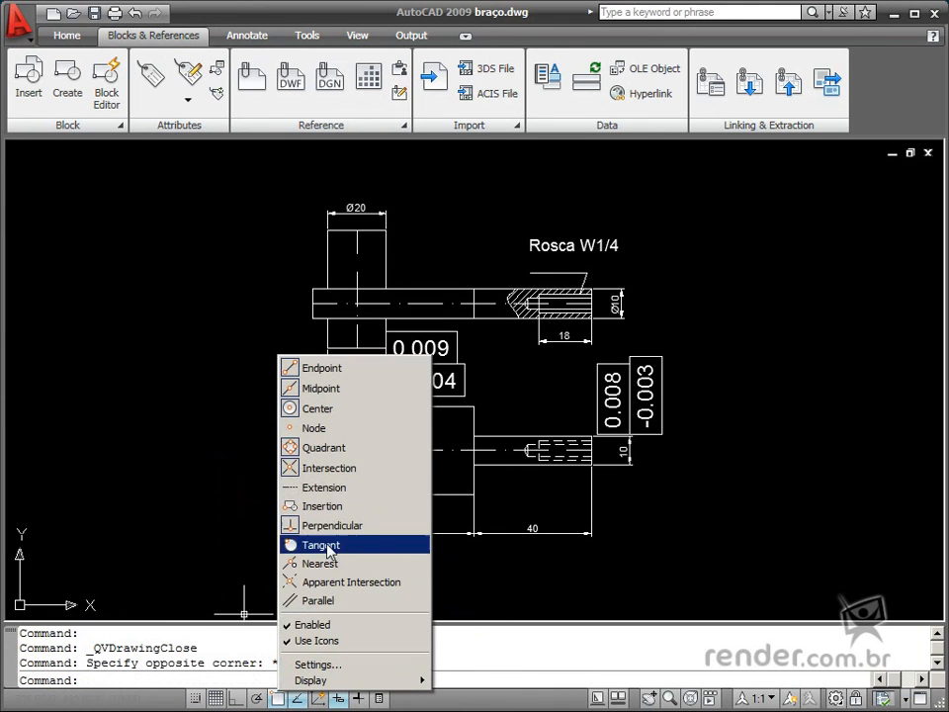
mouse_move(318, 562)
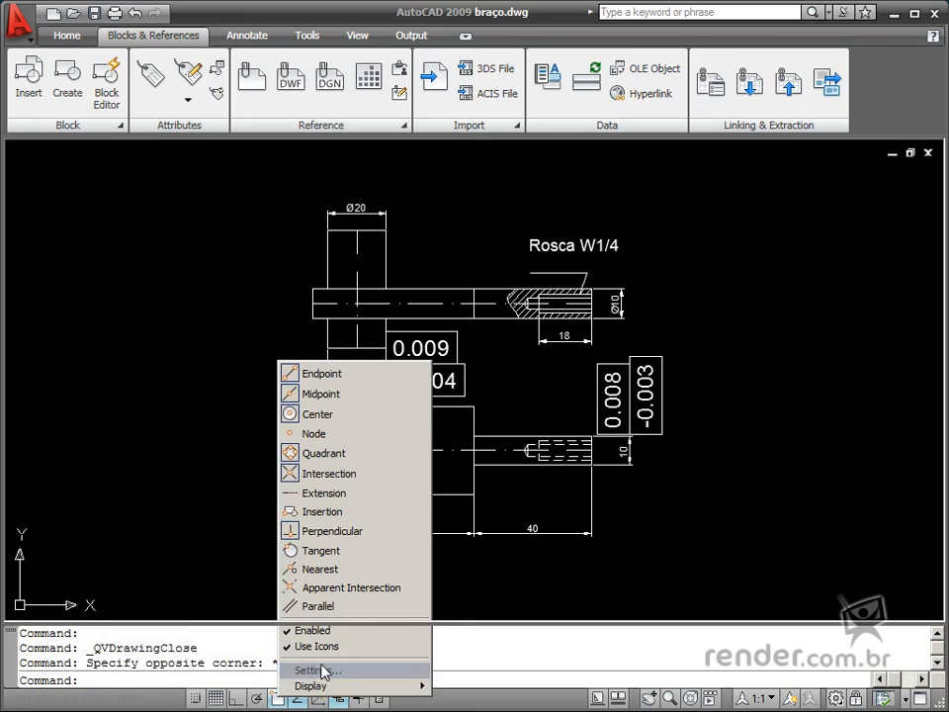
Review object snap settings in Drafting Settings, close unchanged, and show recent drawings.
left_click(309, 670)
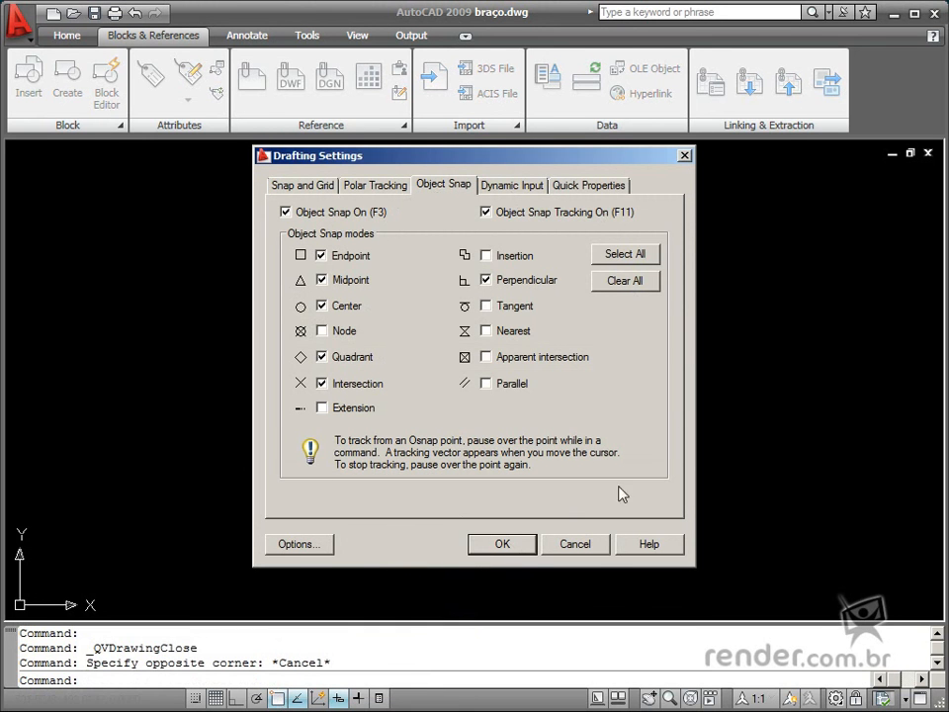
mouse_move(336, 211)
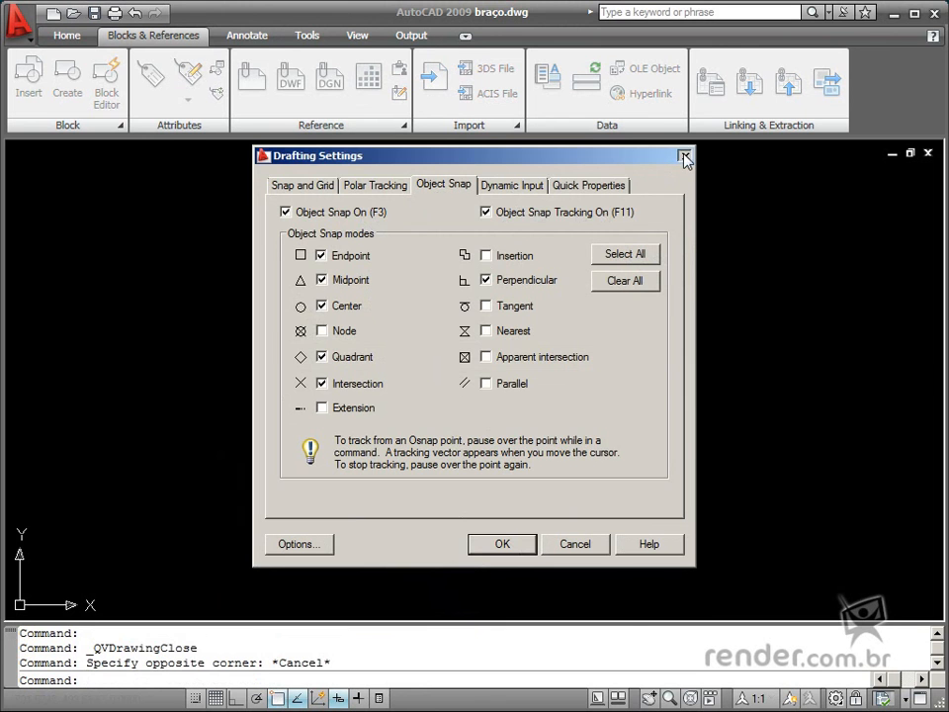
left_click(684, 155)
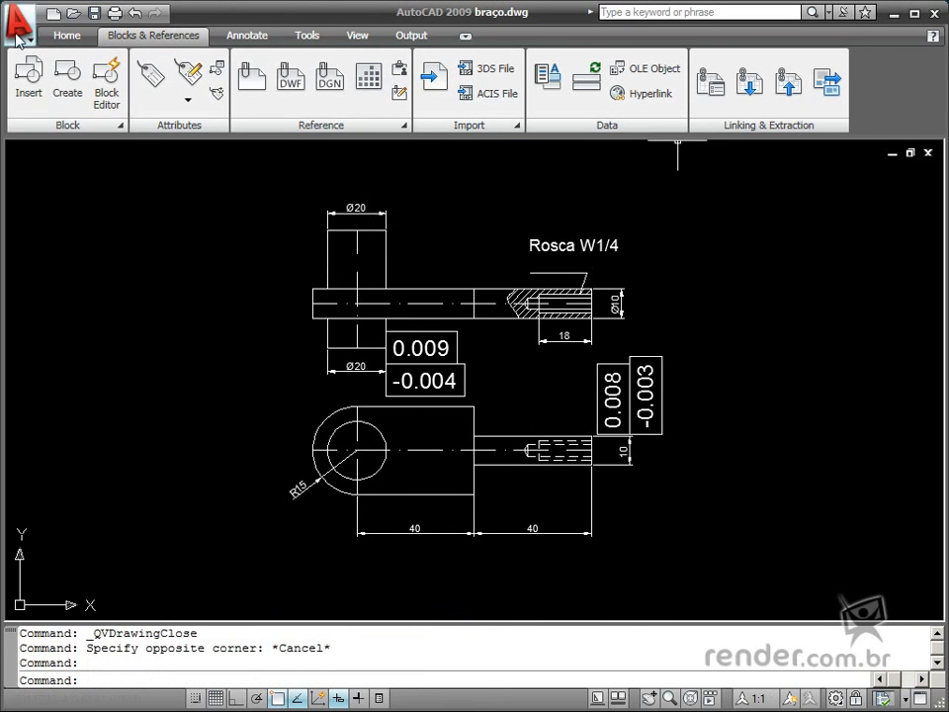
left_click(17, 18)
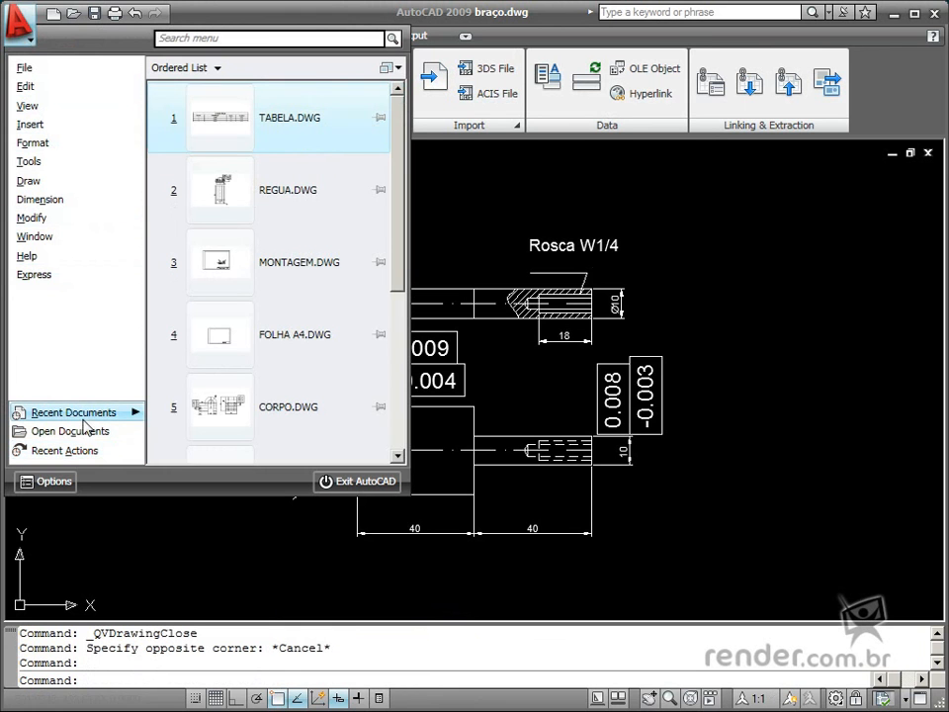